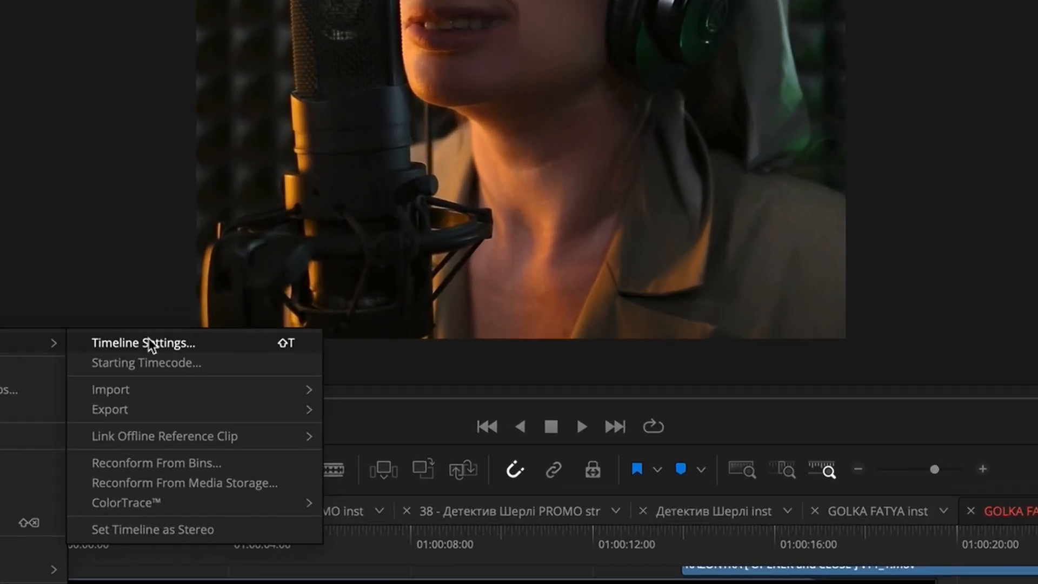
Duplicate the GOLKA FATYA inst timeline in the Media Pool as GOLKA FATYA str
left_click(141, 342)
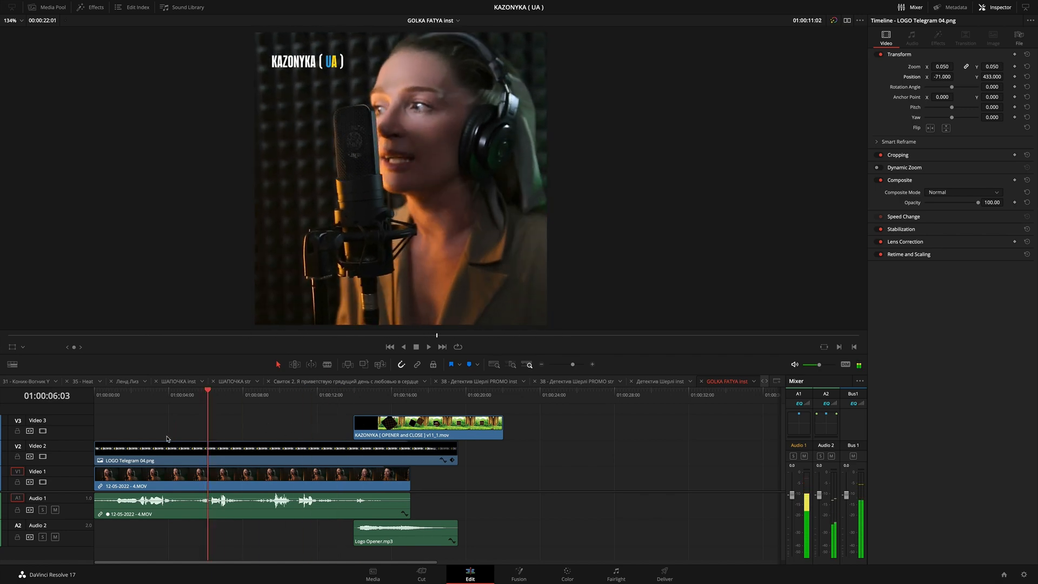
left_click(47, 7)
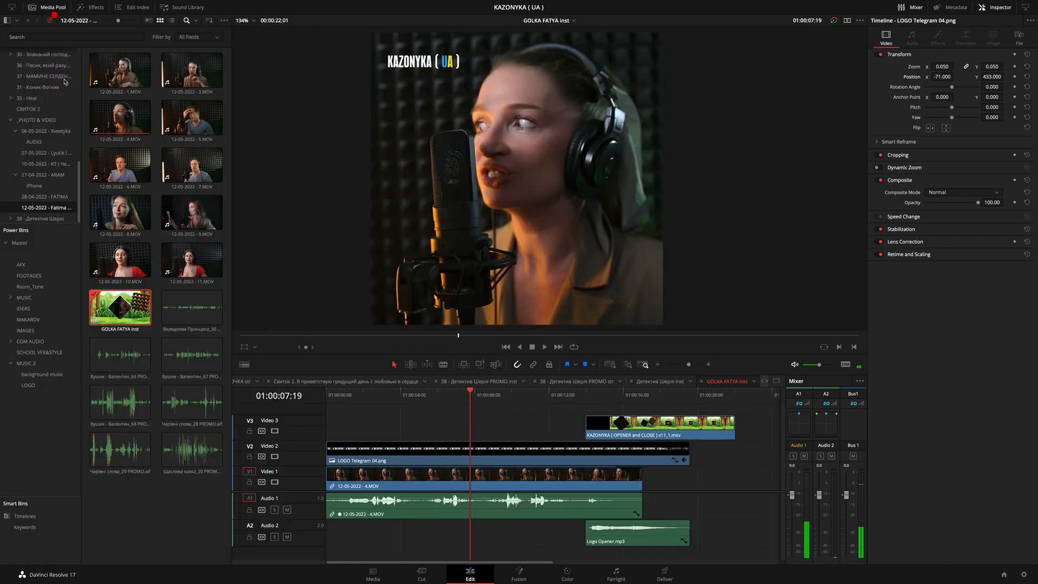
left_click(191, 358)
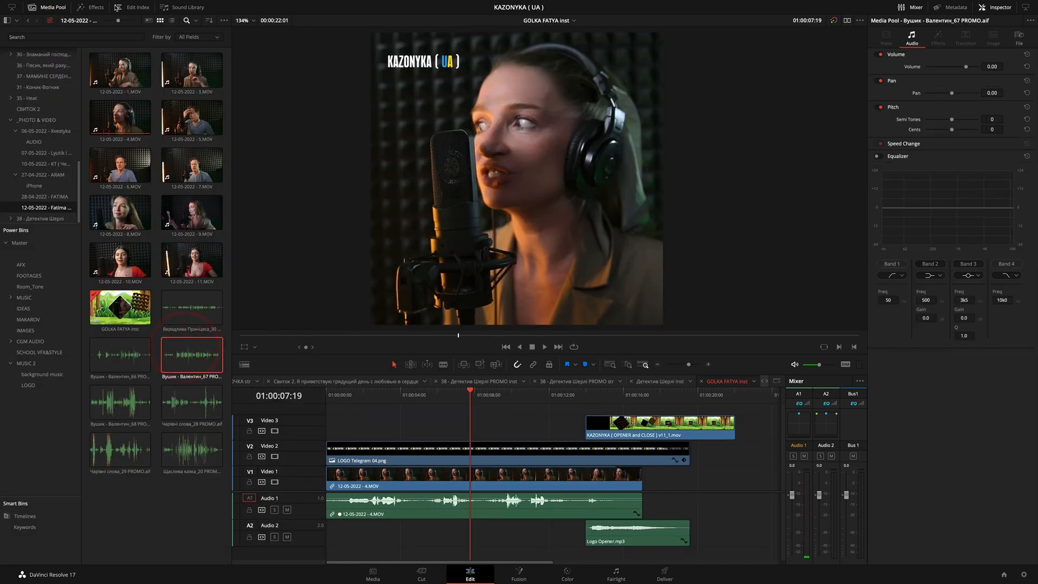
left_click(137, 5)
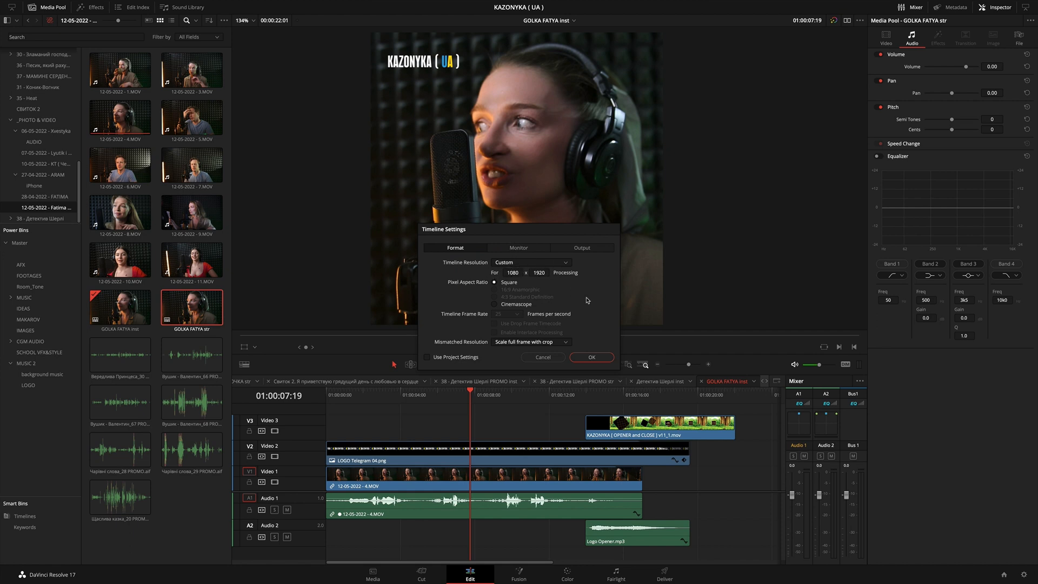
Bring up Timeline Settings for GOLKA FATYA str, still showing 1080 x 1080
left_click(531, 341)
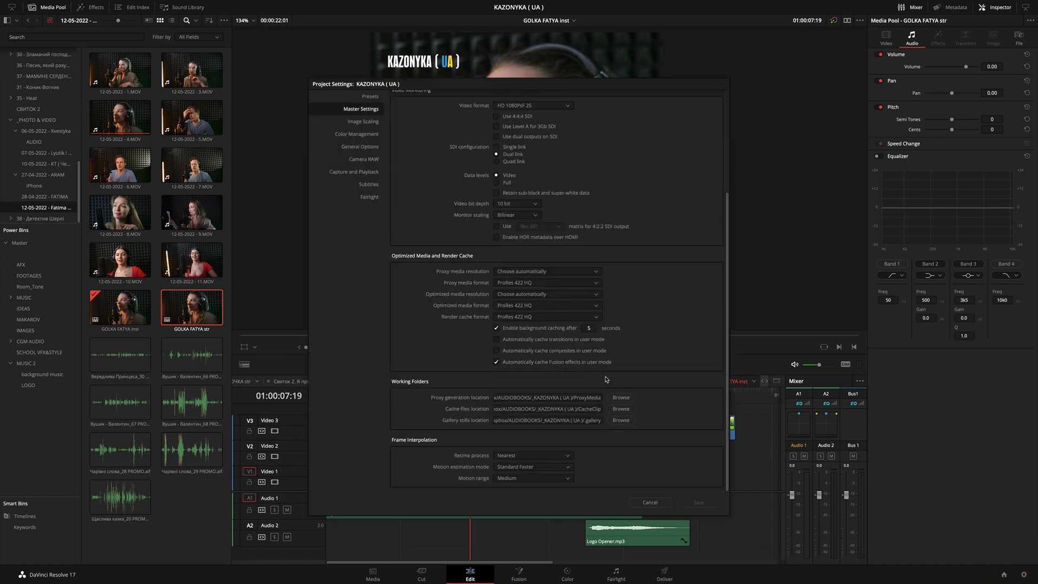
mouse_move(622, 390)
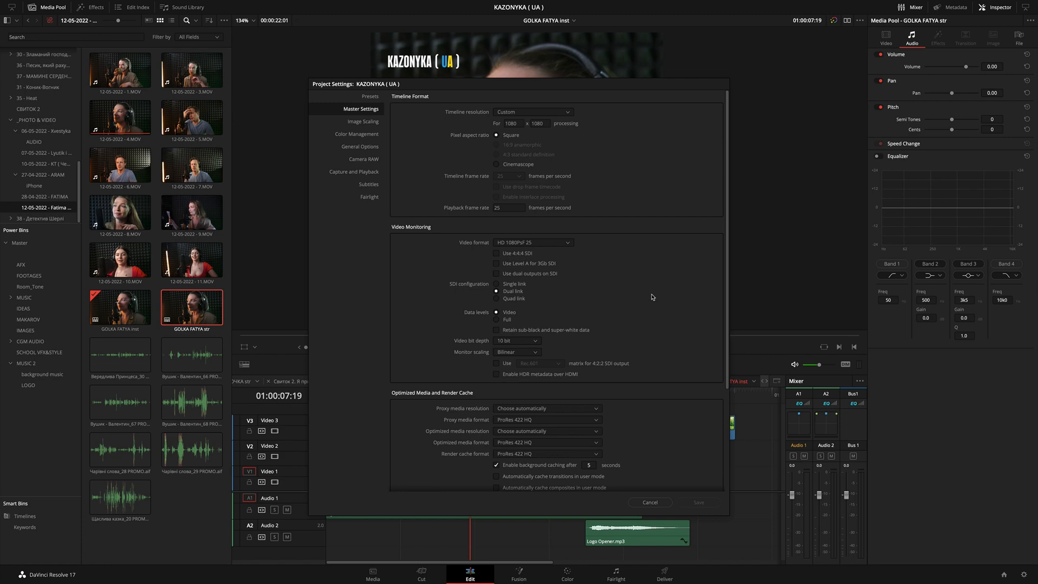
left_click(363, 121)
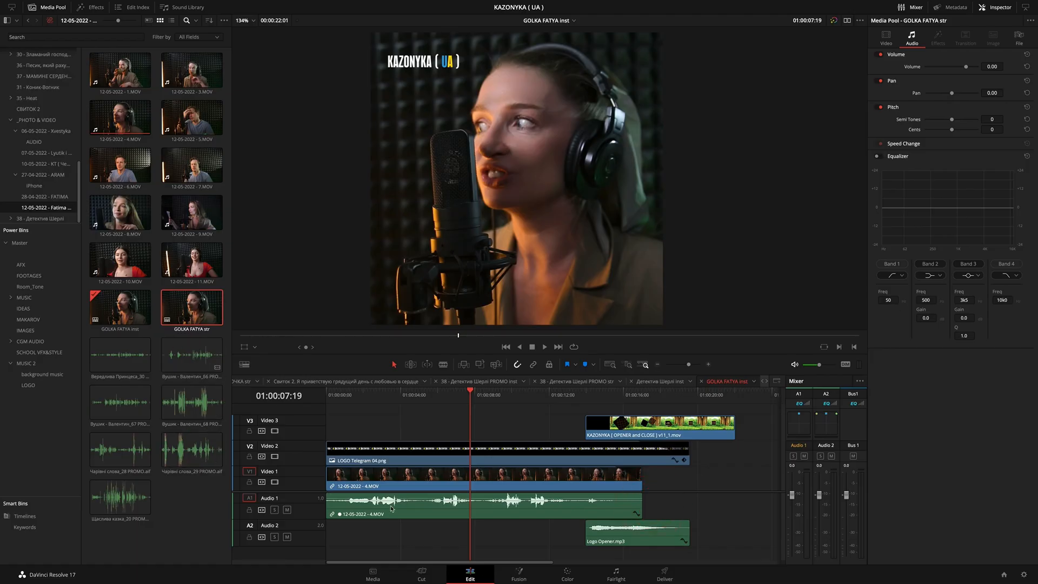
right_click(191, 306)
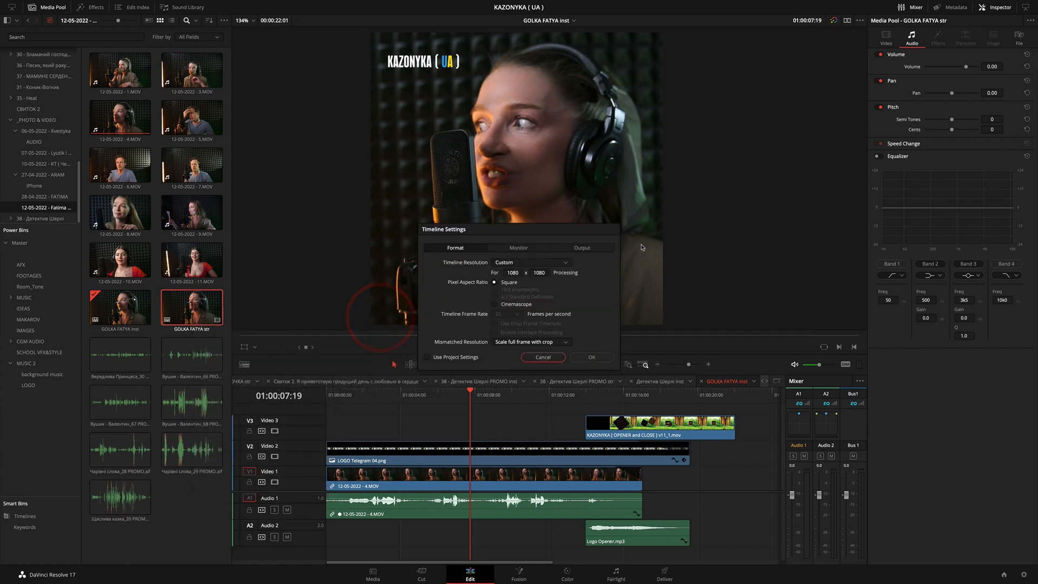
left_click(542, 357)
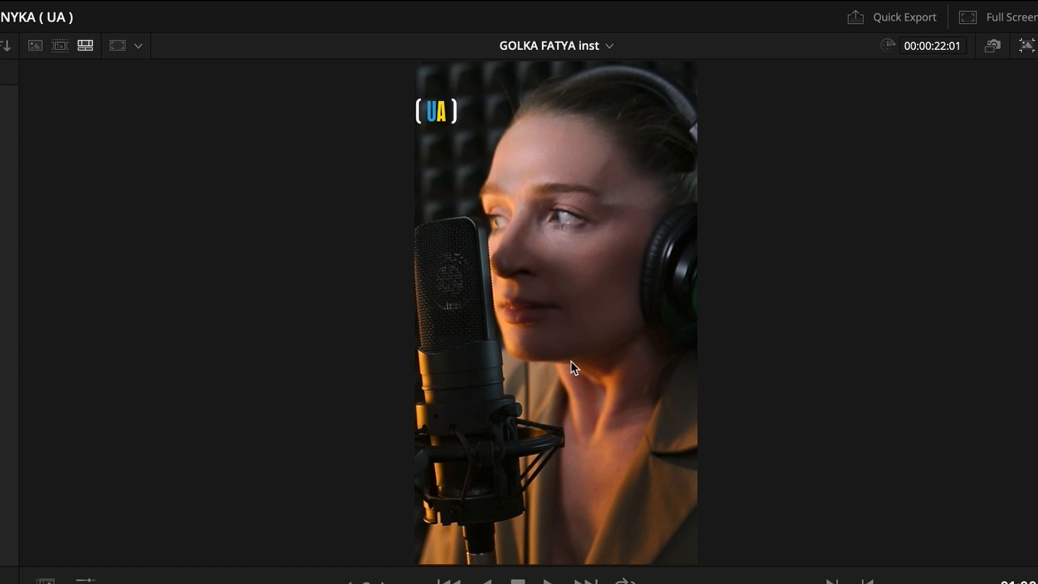
Check Quick Export now lists the story timeline as 1080 x 1920, 25 fps, H.264
left_click(903, 16)
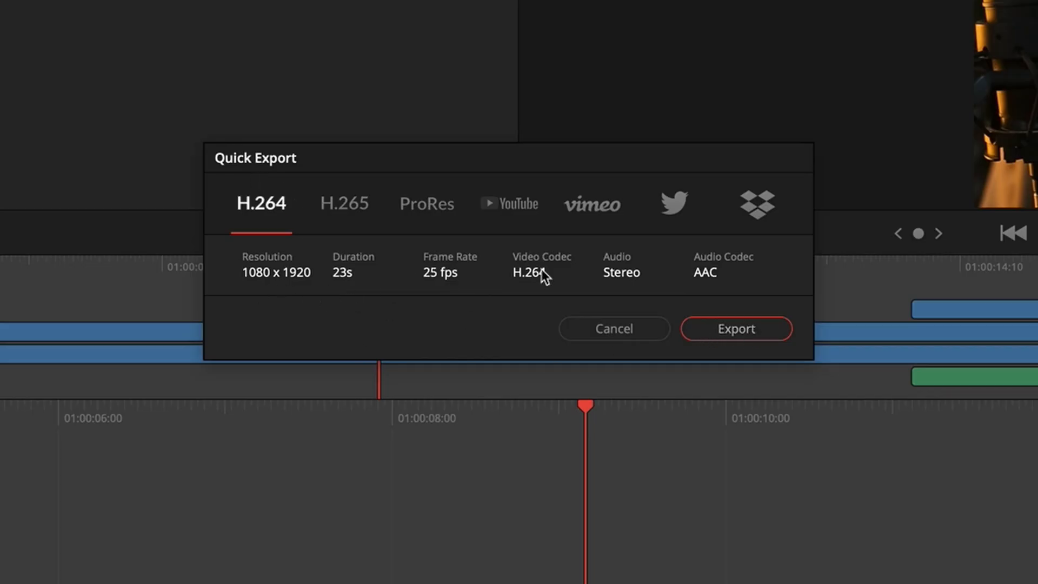
mouse_move(969, 259)
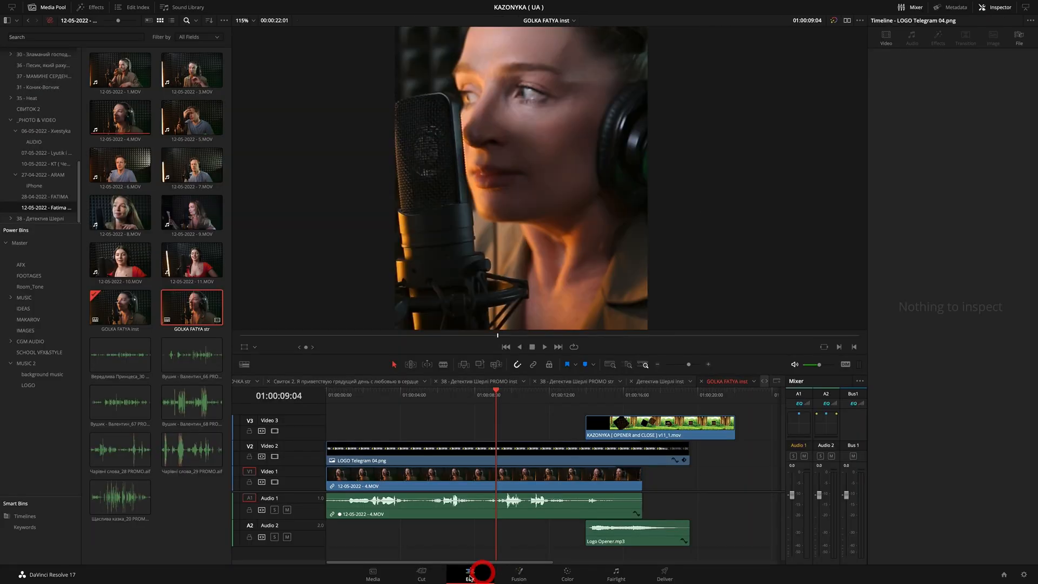
Set the KAZONYKA logo's Transform Zoom to 0.040, placing it near bottom centre
left_click(664, 573)
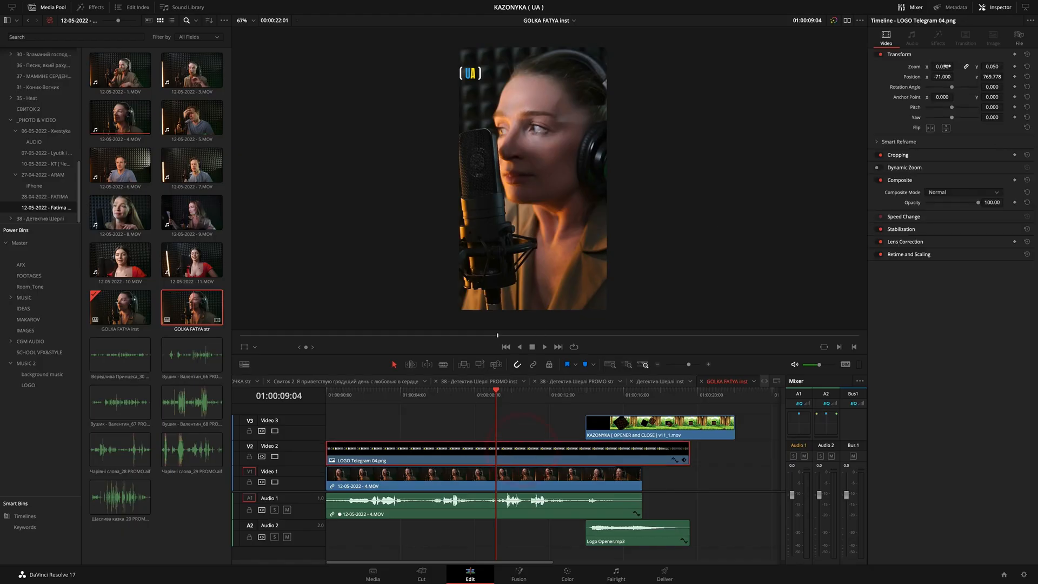
type("0.040")
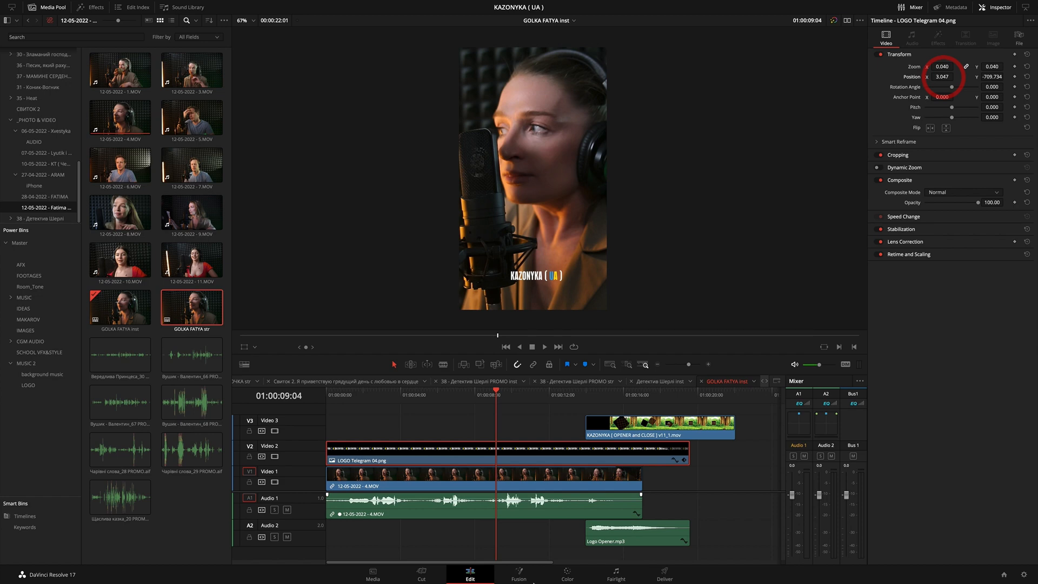
Render the story timeline as 1080 x 1920 H.264 MP4 and play the exported file from the desktop
left_click(664, 571)
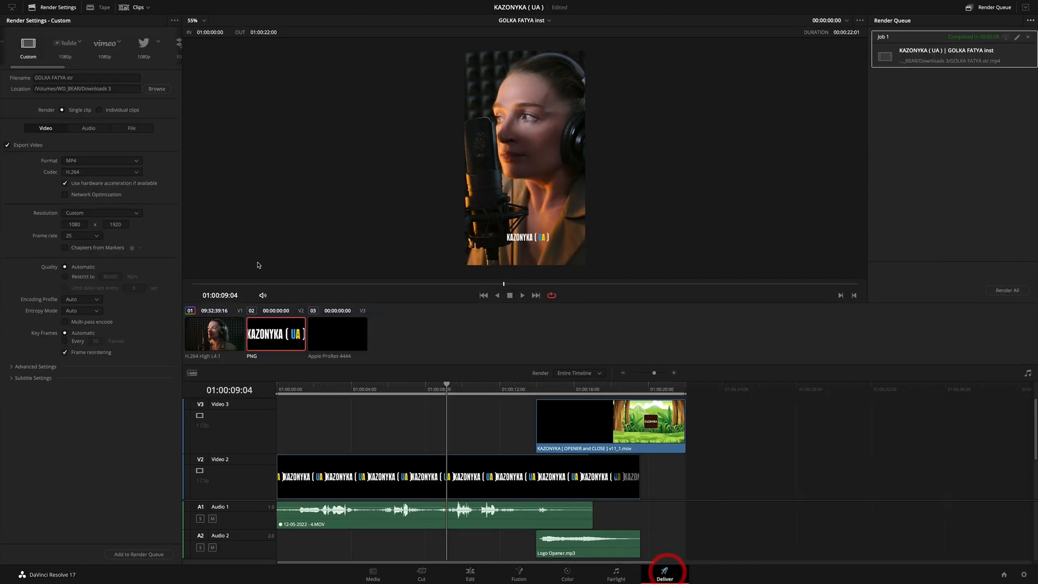
left_click(1006, 289)
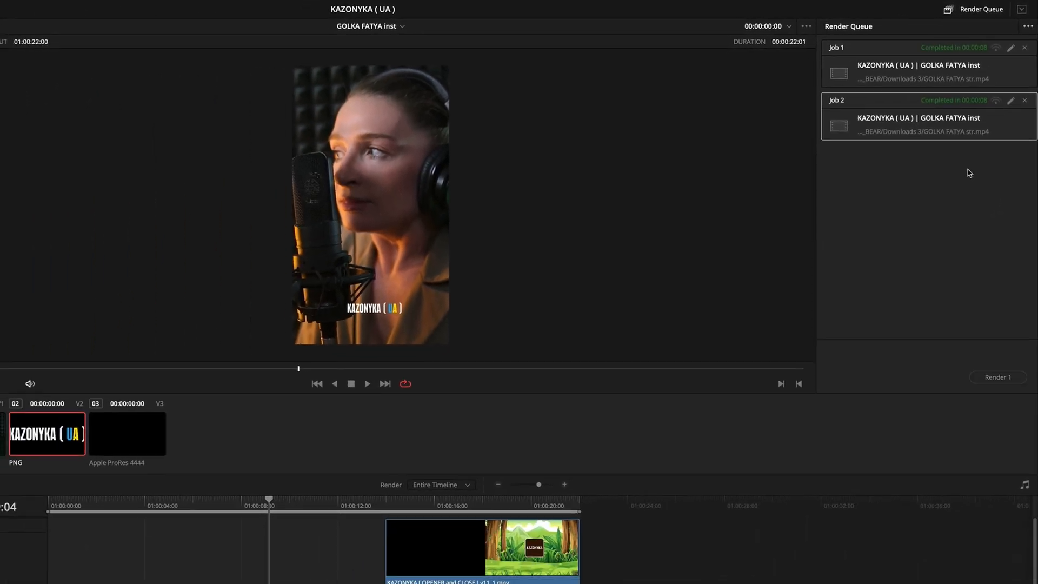
left_click(664, 574)
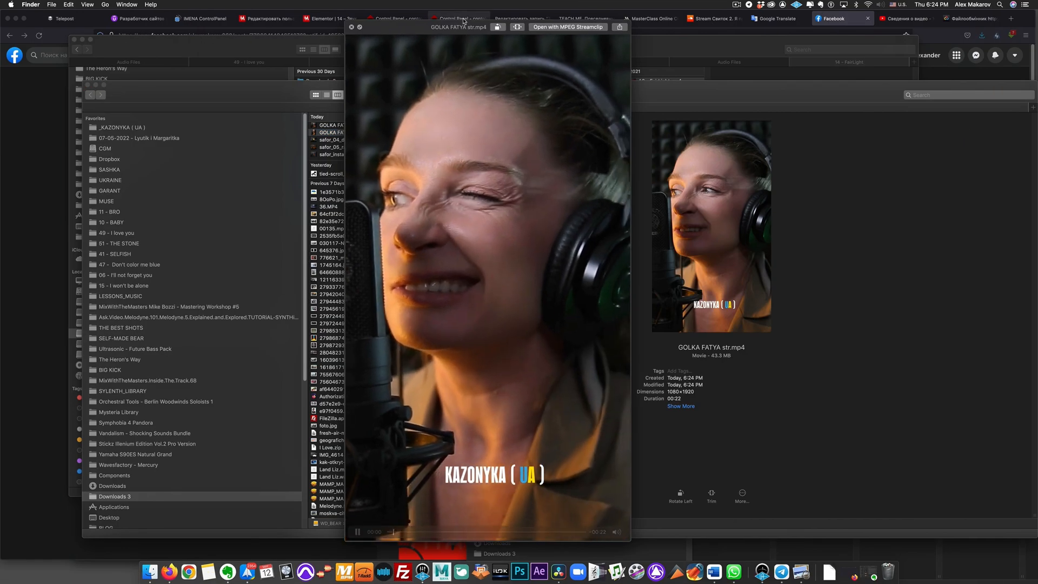
left_click(357, 532)
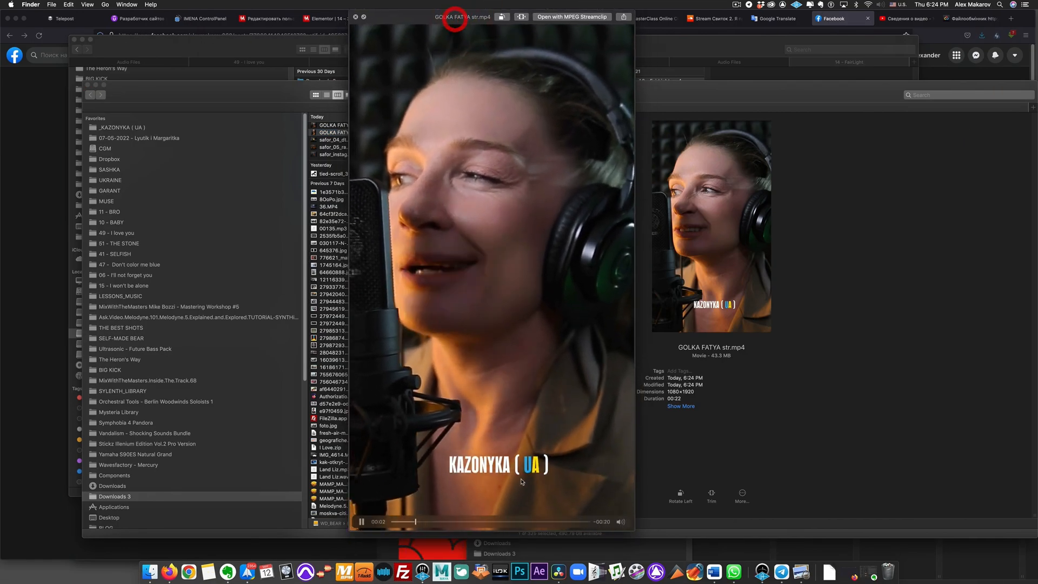